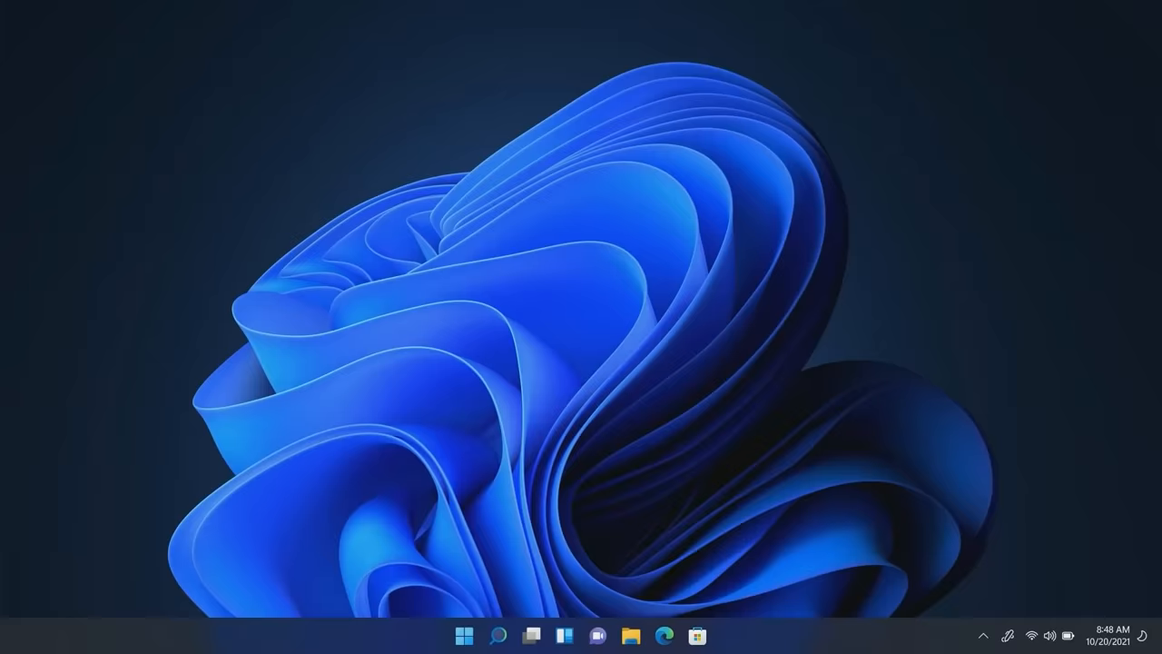
# - Launch the Amazon Appstore from the taskbar to its For You home page
pyautogui.click(465, 636)
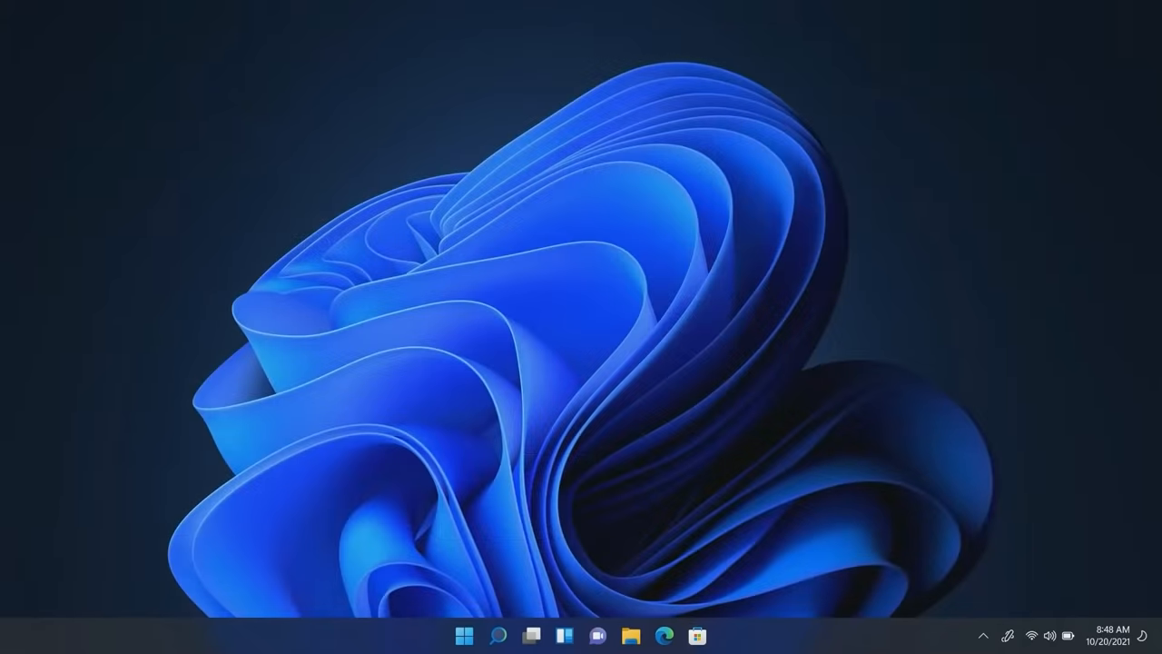
pyautogui.click(465, 635)
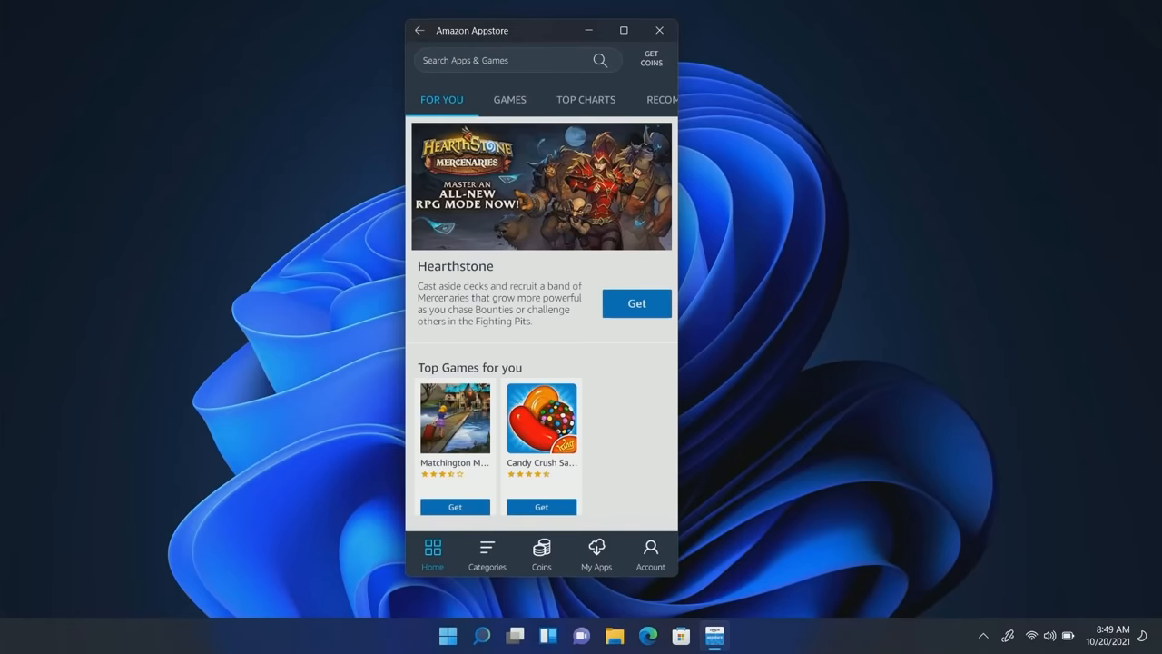
# - Search the store for 'kindle', view the Kindle for Android listing, then bring up Start
pyautogui.click(447, 636)
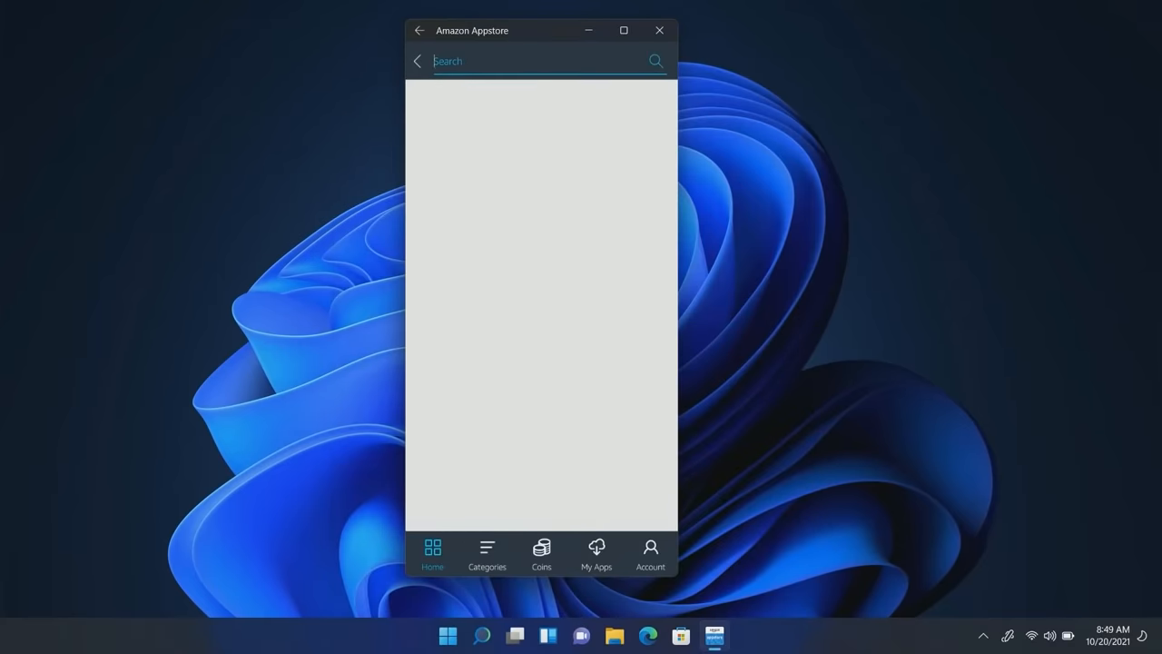
pyautogui.write('kind')
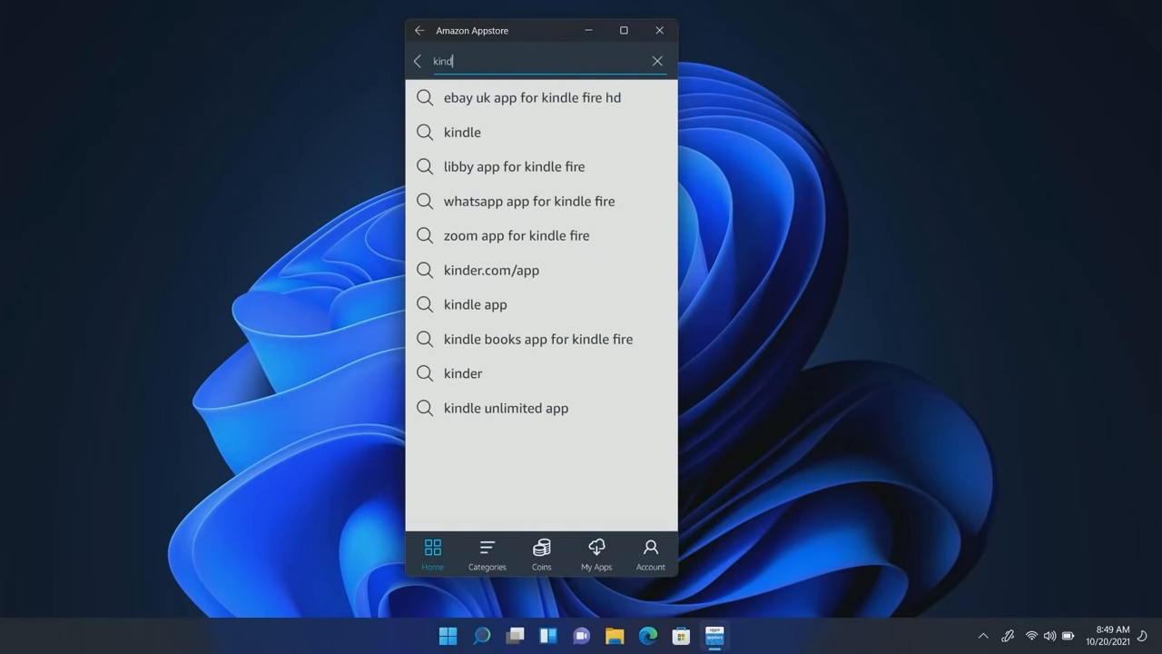
pyautogui.write('le')
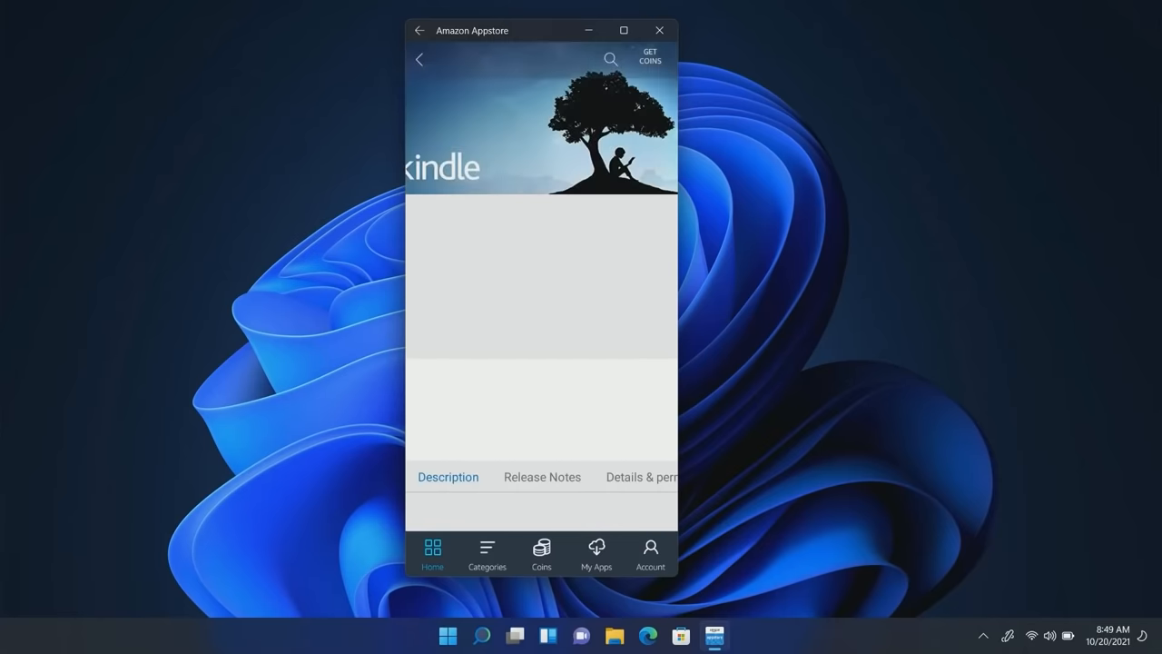
pyautogui.scroll(-3)
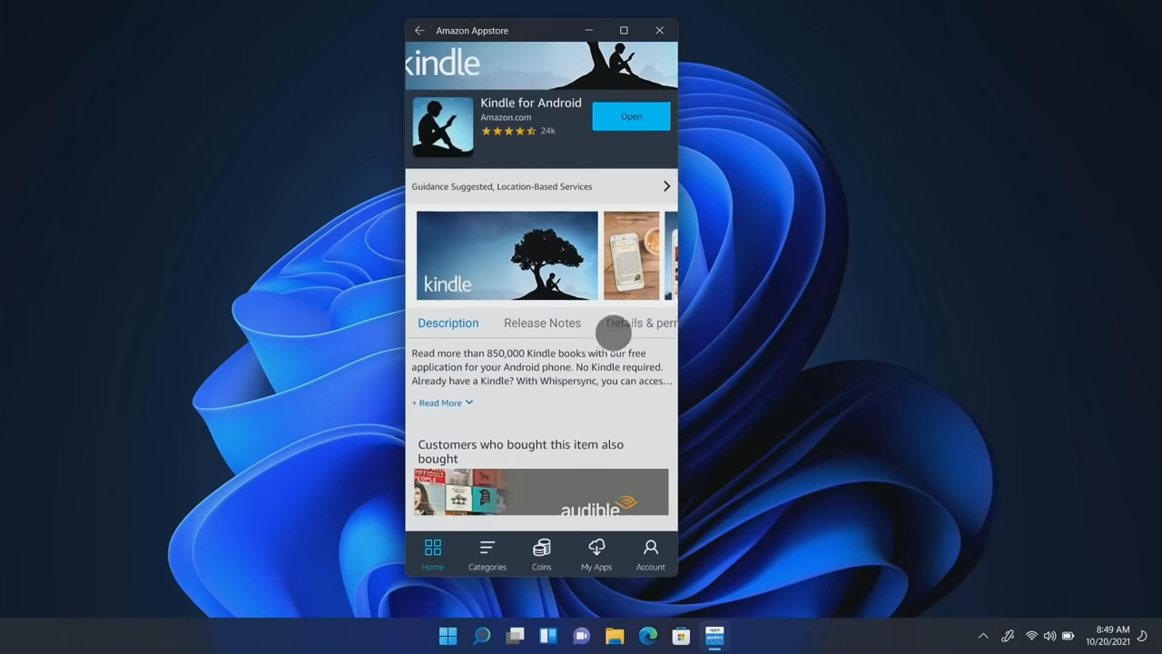
pyautogui.click(447, 636)
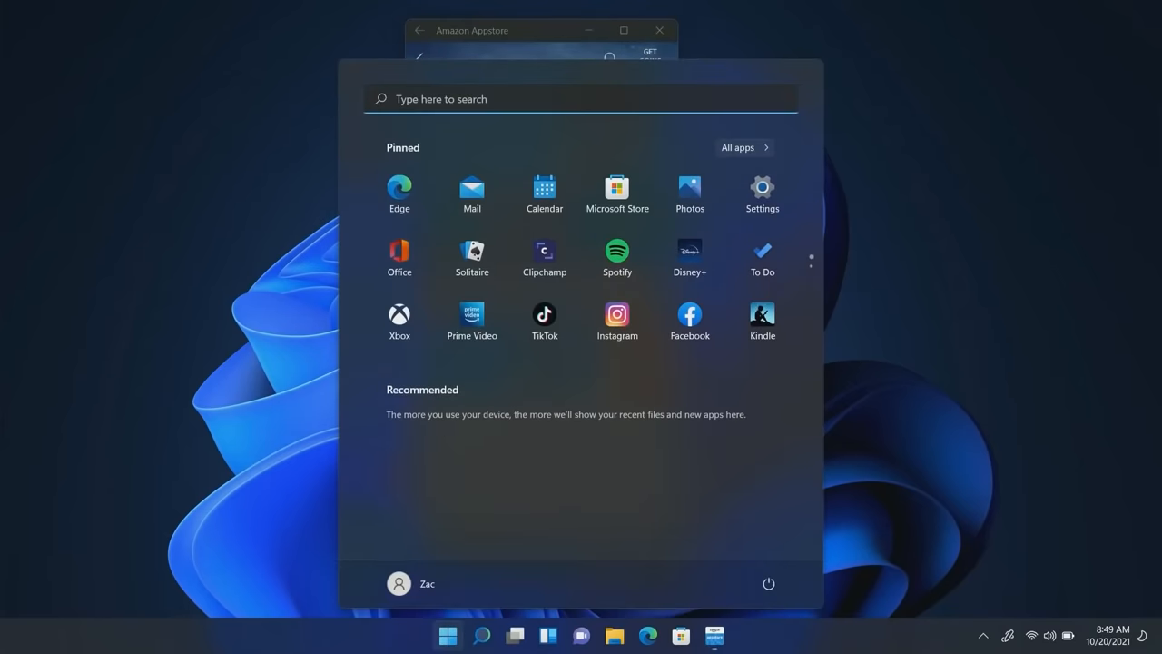
# - Launch Kindle from Start and begin reading Beneath a Surface from the library
pyautogui.click(763, 312)
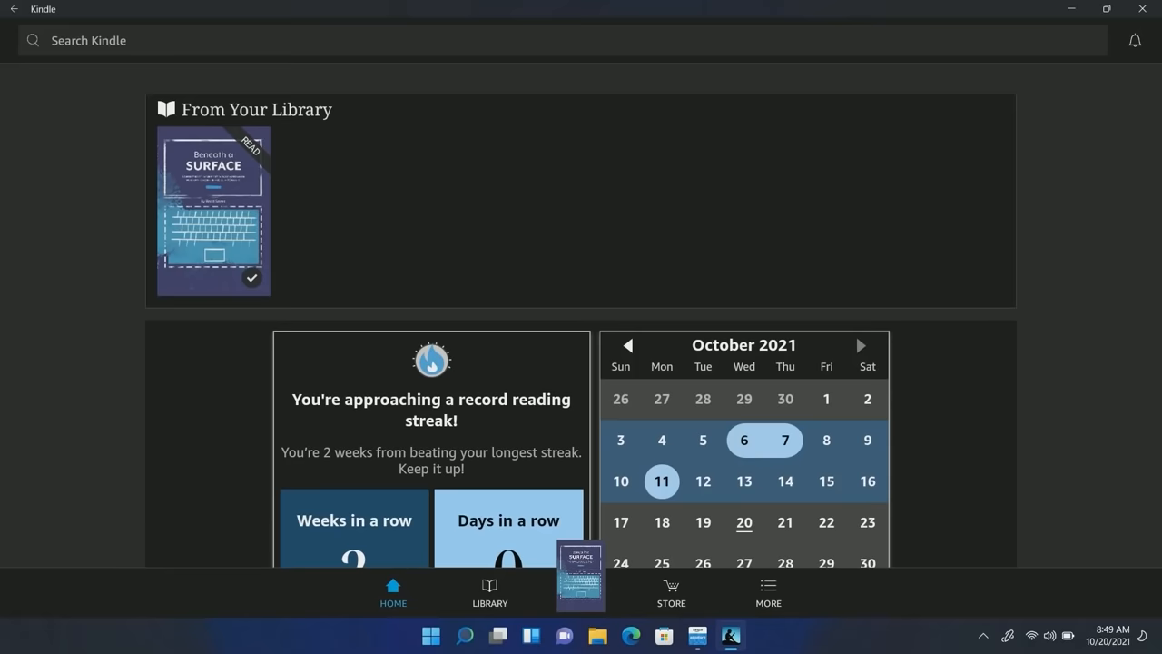
pyautogui.click(212, 211)
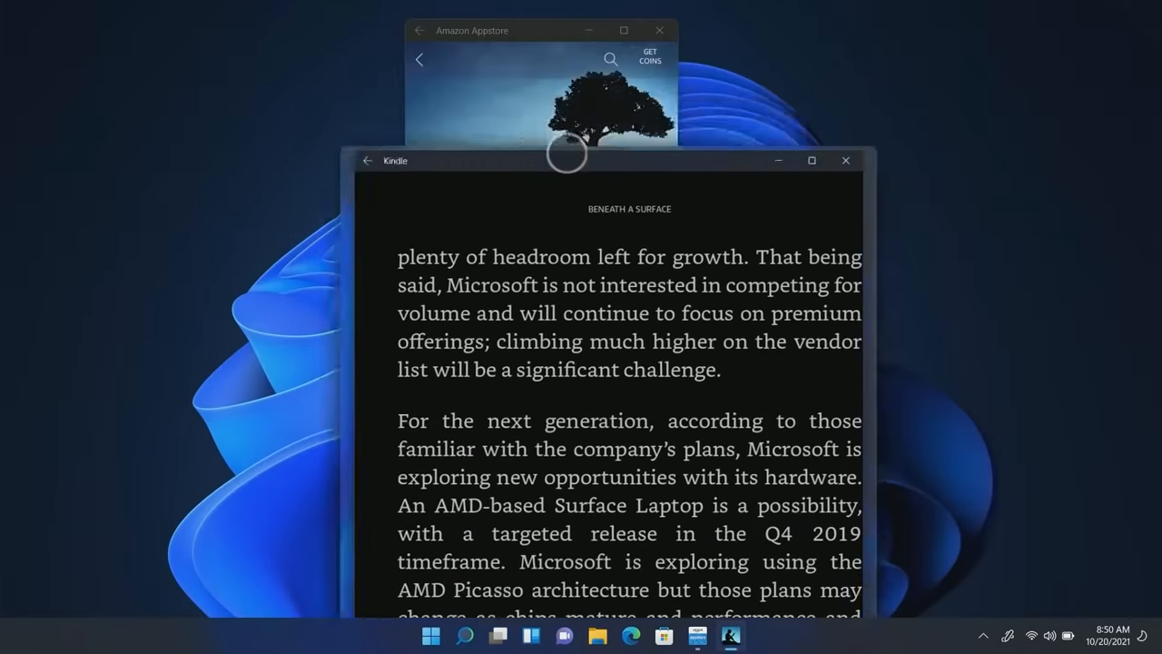
# - Launch Outlook from Start and read the Windows Insider Program Beta Channel email
pyautogui.click(432, 636)
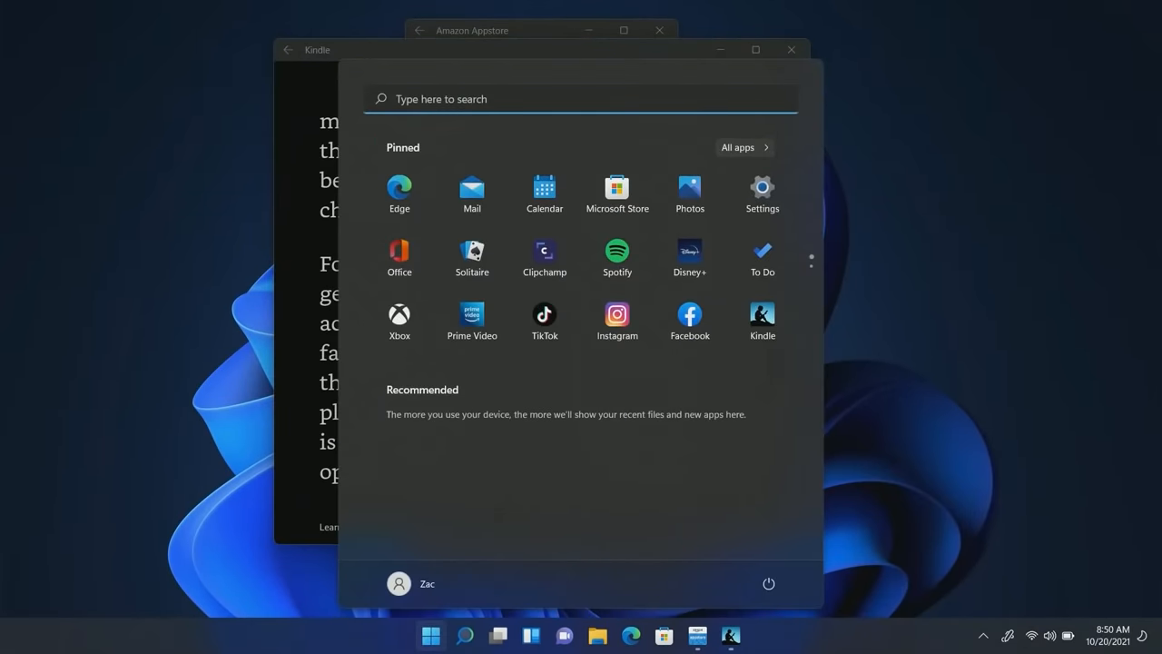
pyautogui.click(737, 147)
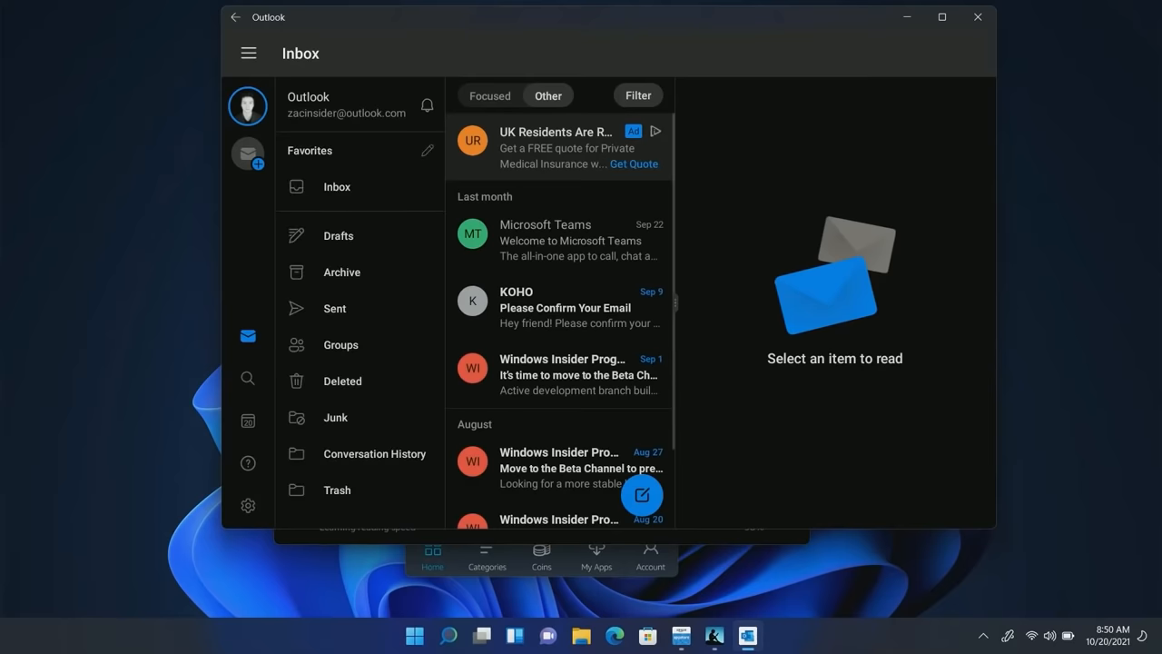
pyautogui.click(940, 16)
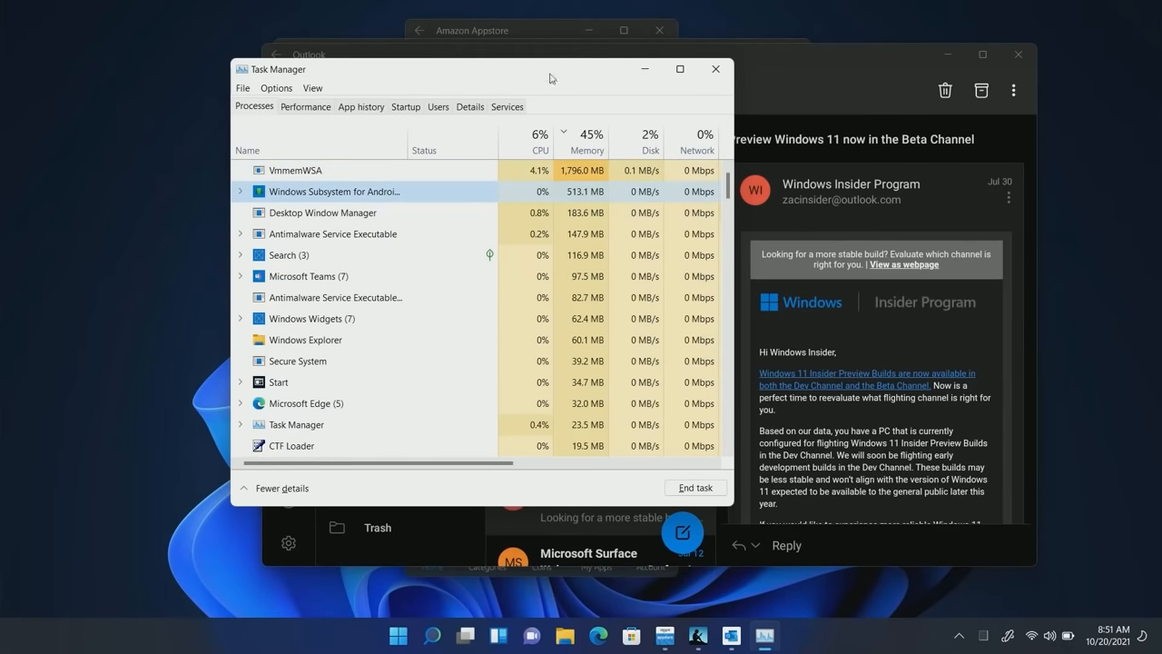
# - Nudge Task Manager left to review memory use, then return to the Appstore search
pyautogui.moveTo(549, 76); pyautogui.dragTo(516, 85)
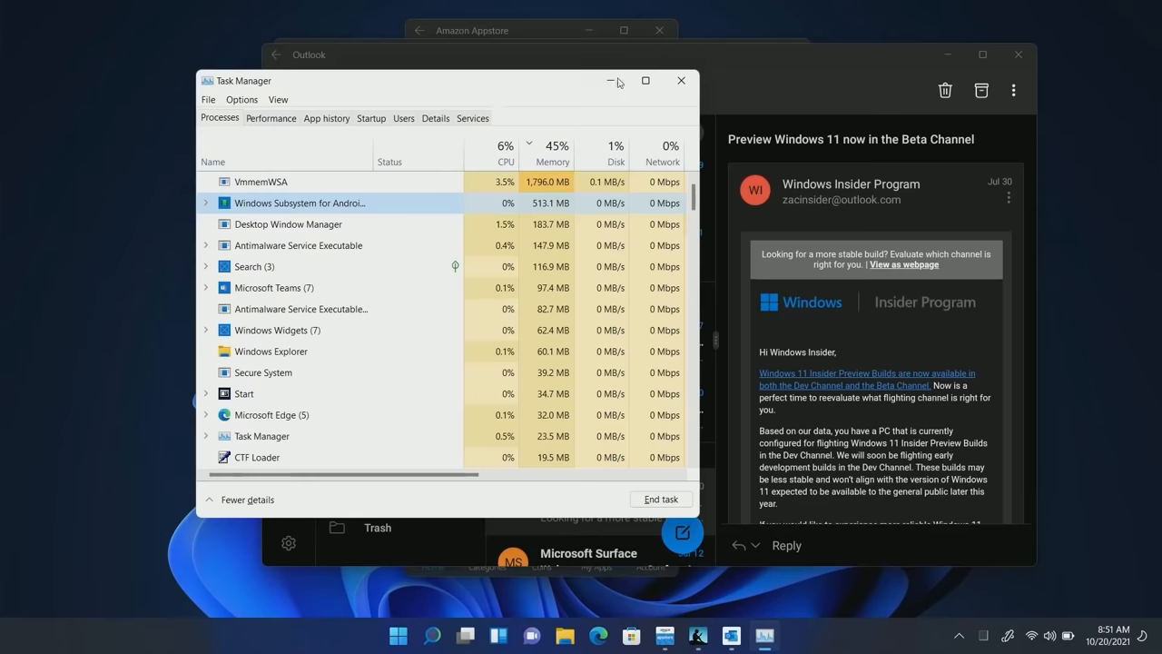
pyautogui.click(679, 80)
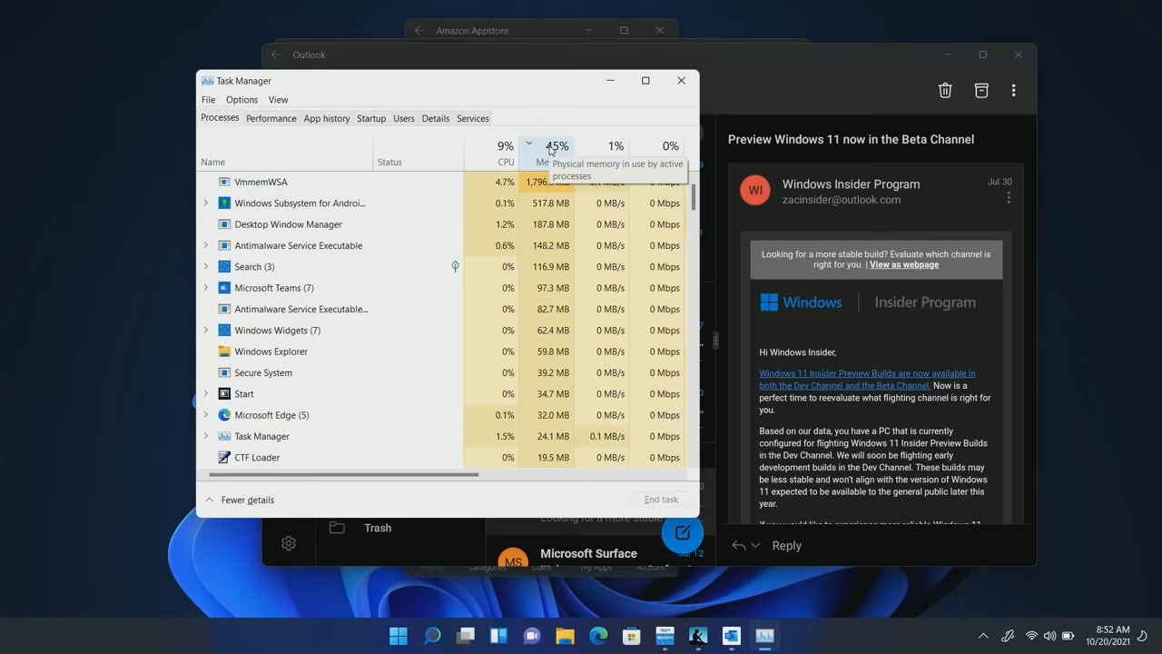
pyautogui.moveTo(504, 145)
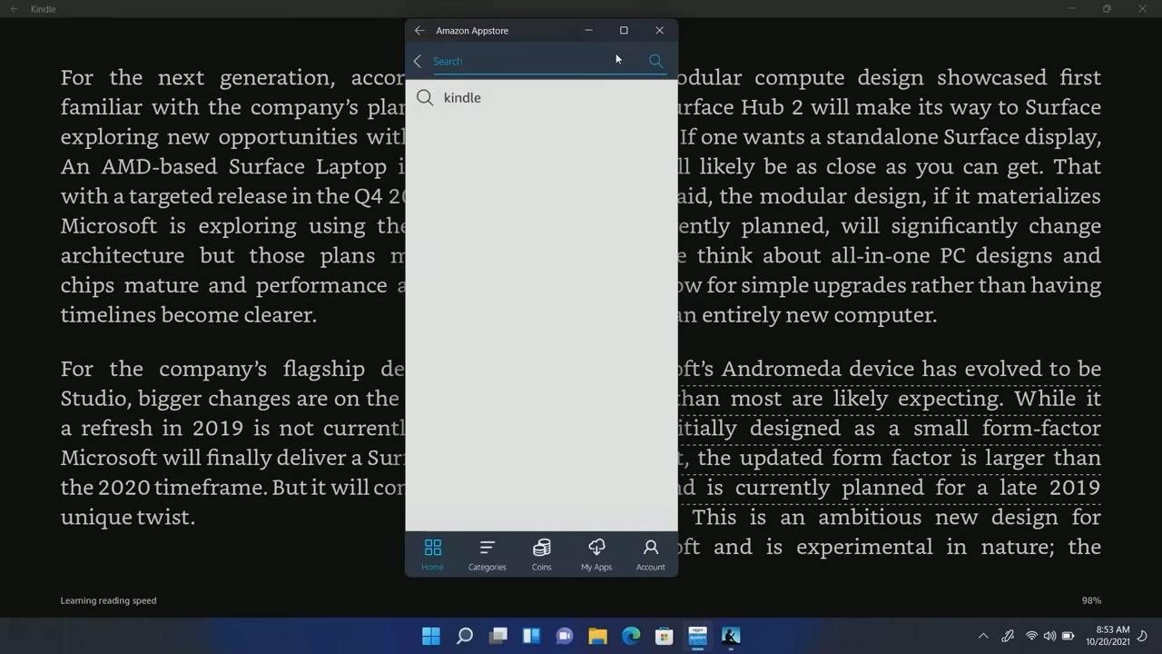
# - Search the Appstore for 'minecraft' and launch Minecraft from Start
pyautogui.write('minecraft')
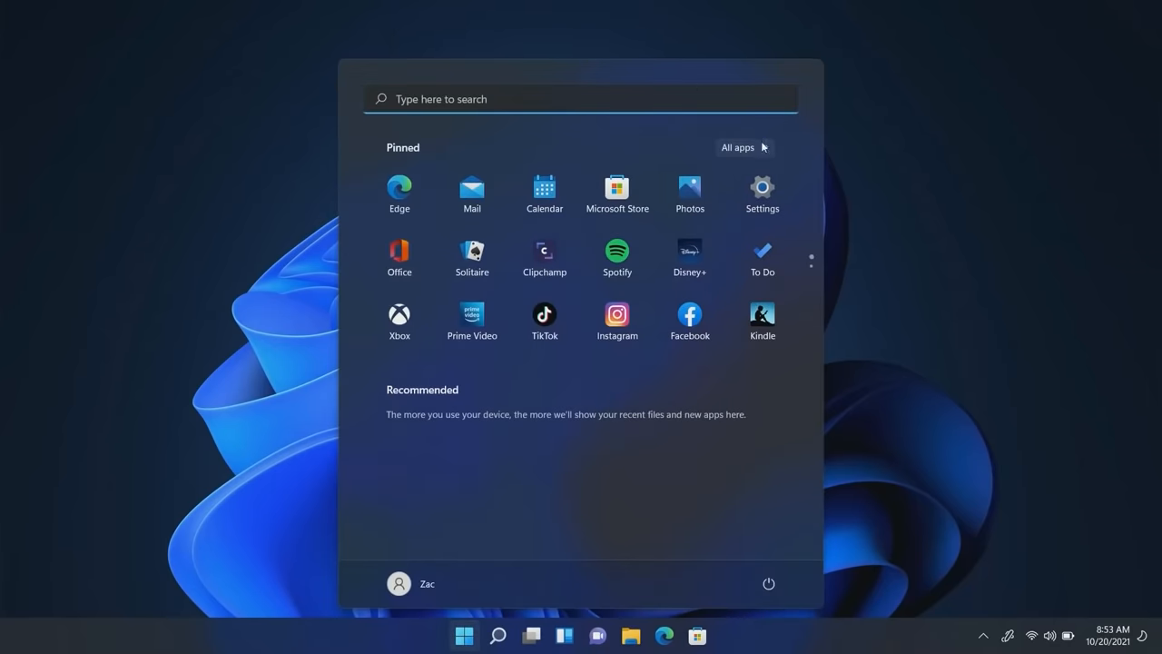
pyautogui.click(738, 147)
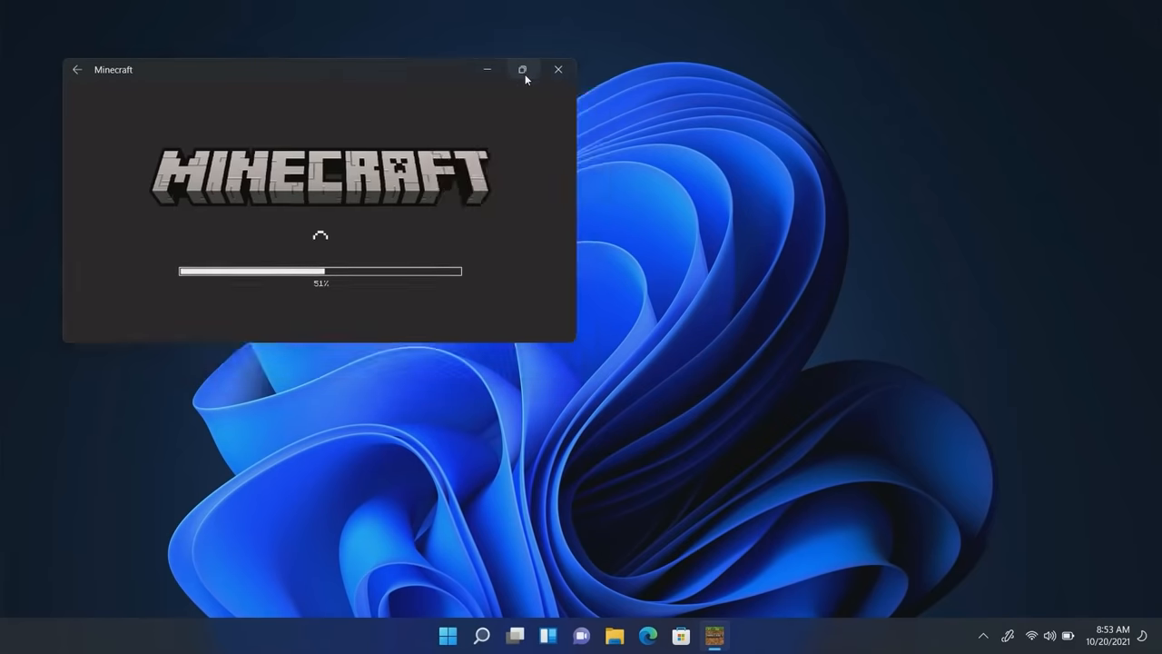
# - Maximize Minecraft, dismiss the sign-in and 1.17.40 notices, and create a new world
pyautogui.click(523, 69)
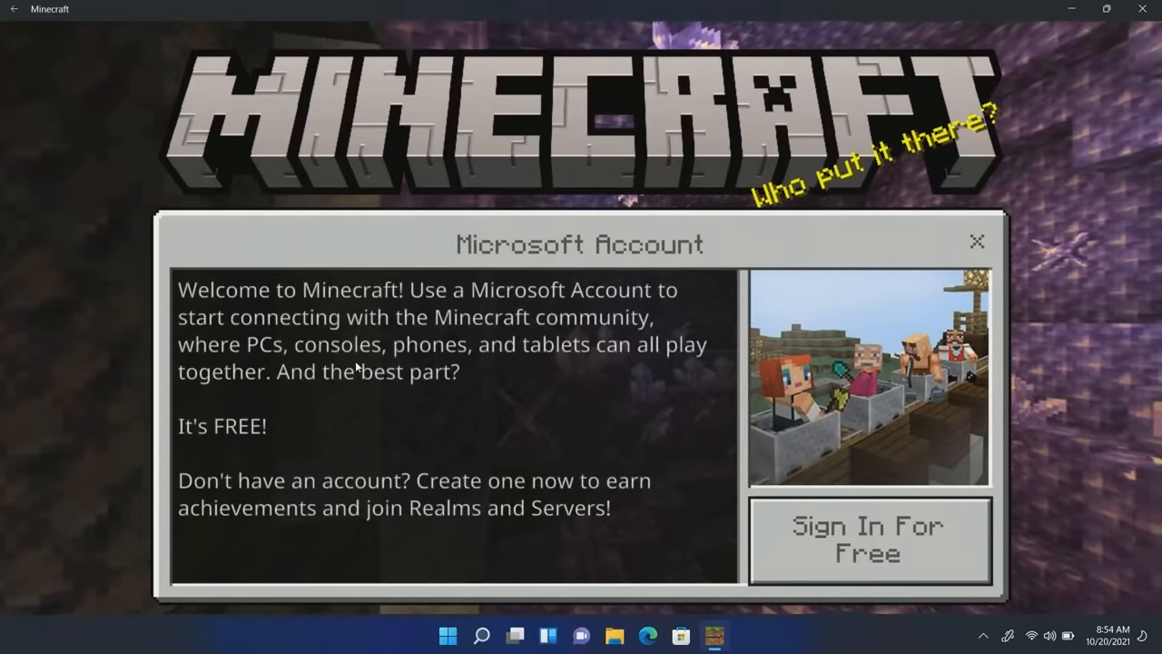
pyautogui.click(977, 242)
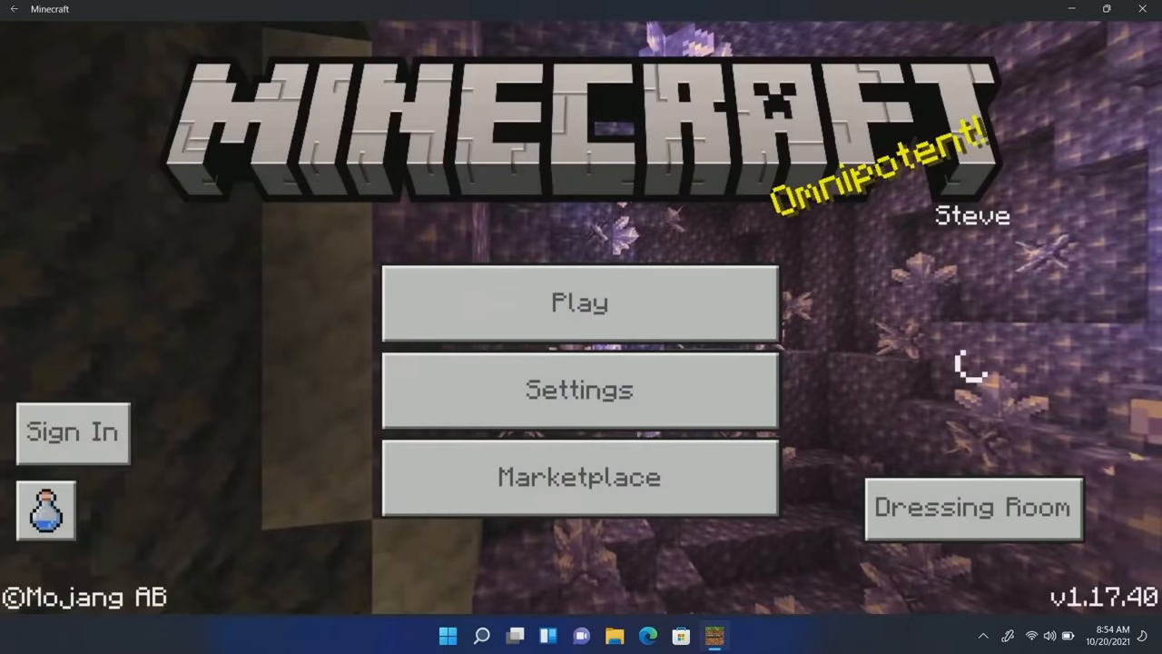
pyautogui.click(579, 302)
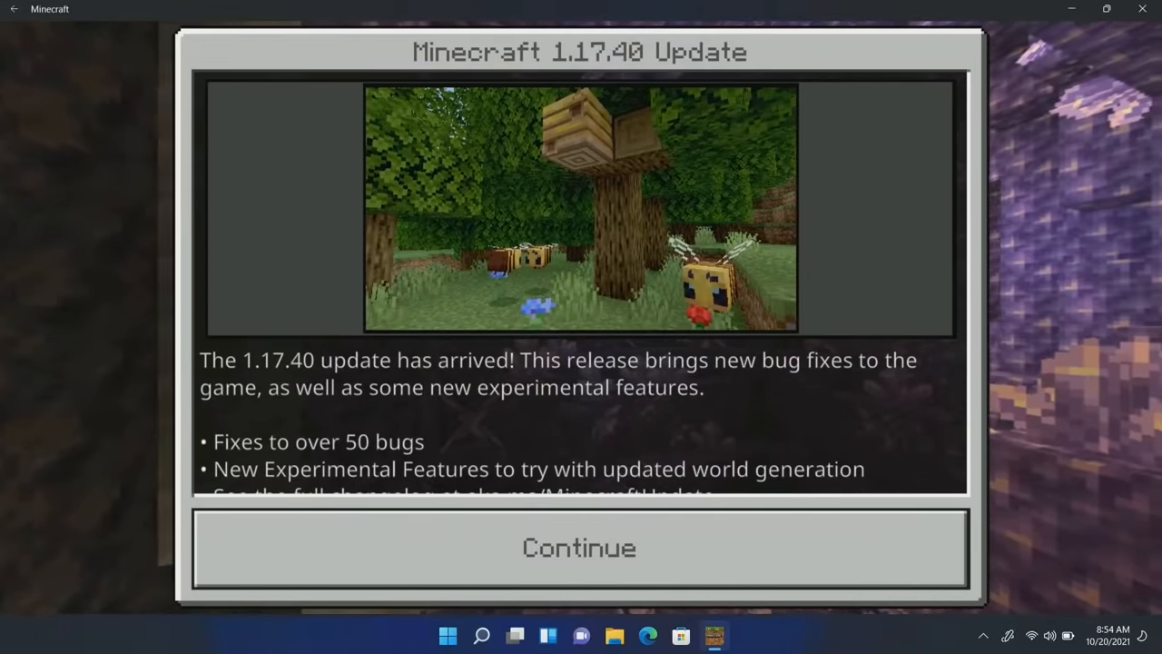
pyautogui.click(578, 549)
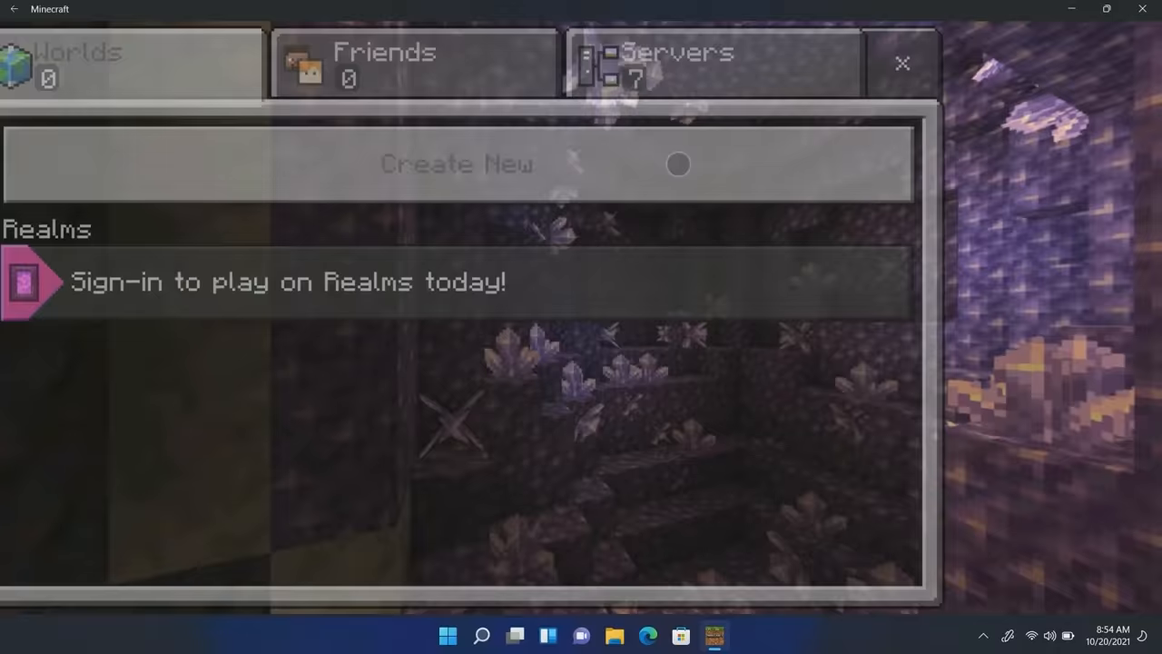
pyautogui.click(900, 62)
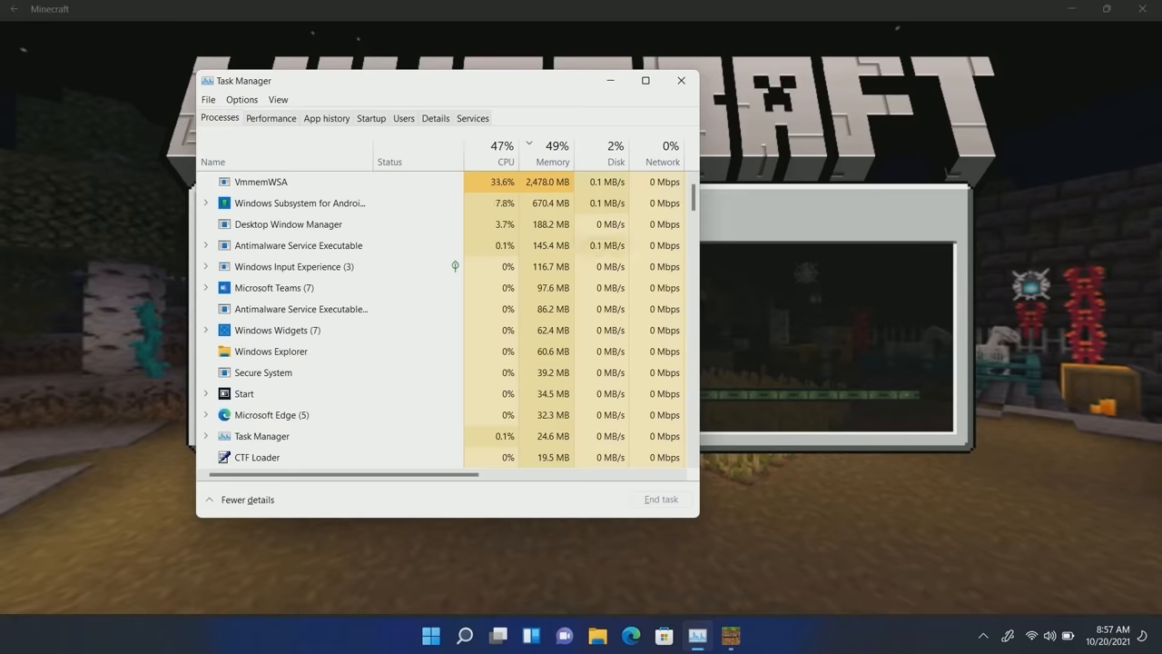
# - Check the VmmemWSA and Windows Subsystem for Android rows, then switch back to Minecraft
pyautogui.click(262, 181)
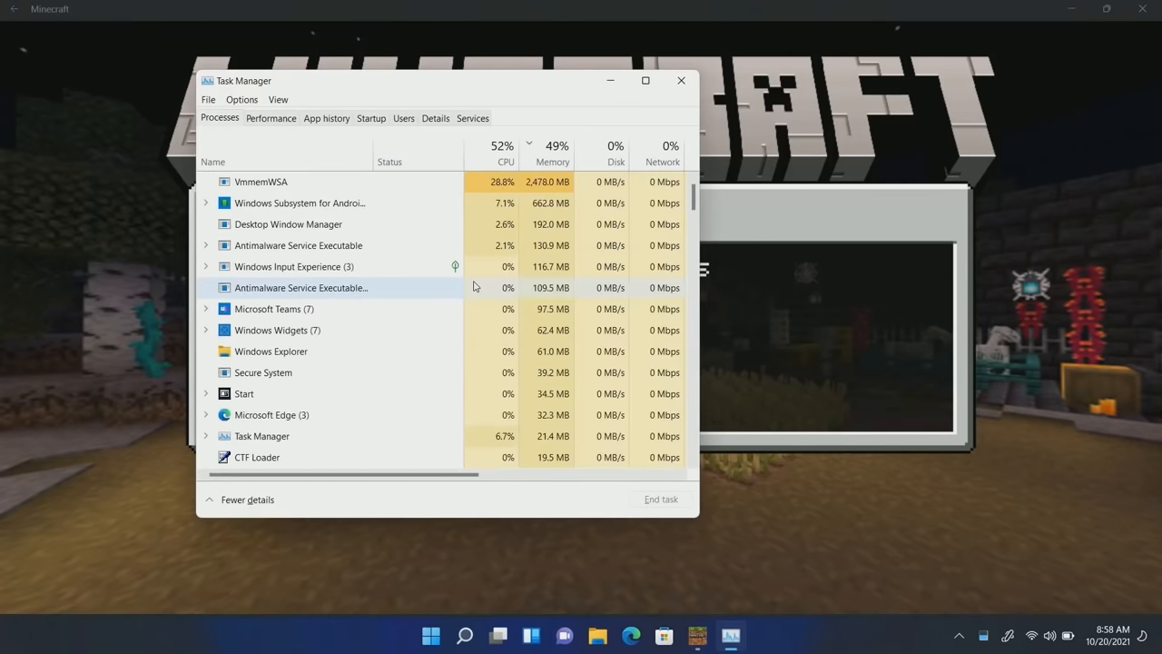
pyautogui.click(270, 118)
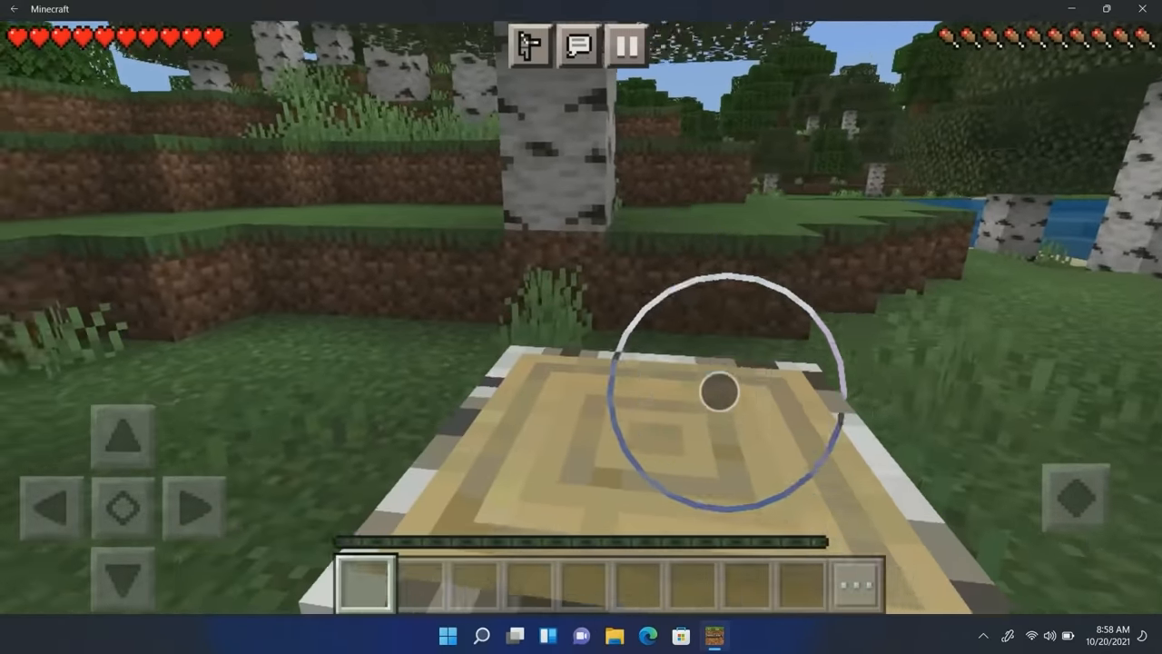
# - Look around the birch forest world, then bring up the Windows app launcher
pyautogui.moveTo(717, 391); pyautogui.dragTo(894, 475)
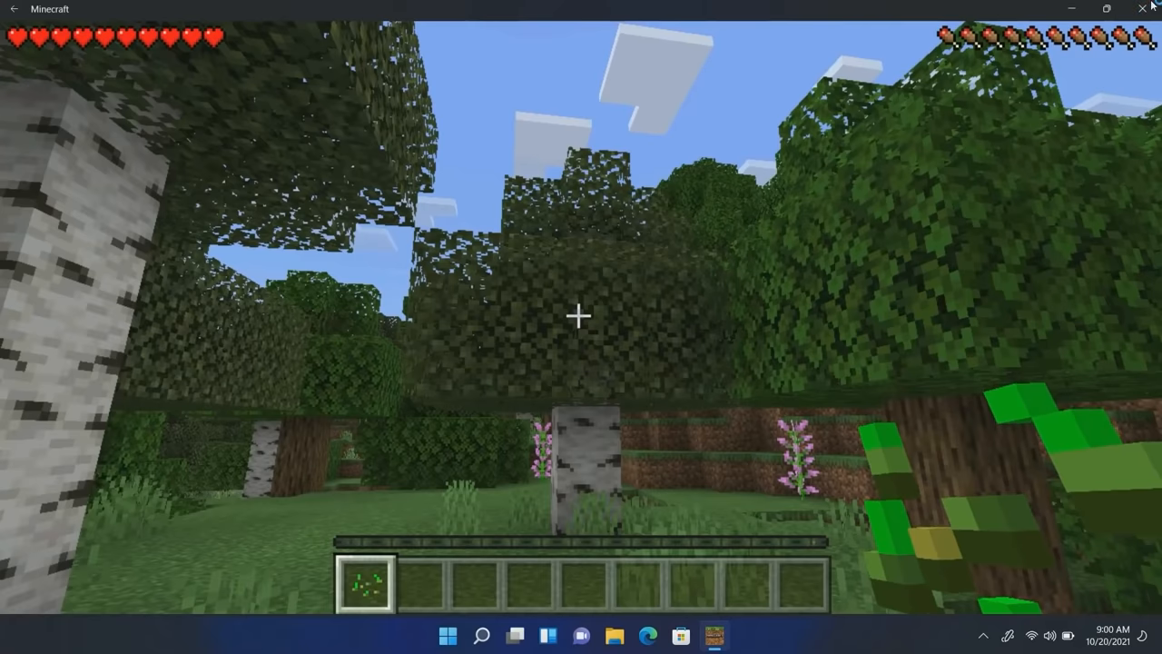
pyautogui.click(447, 635)
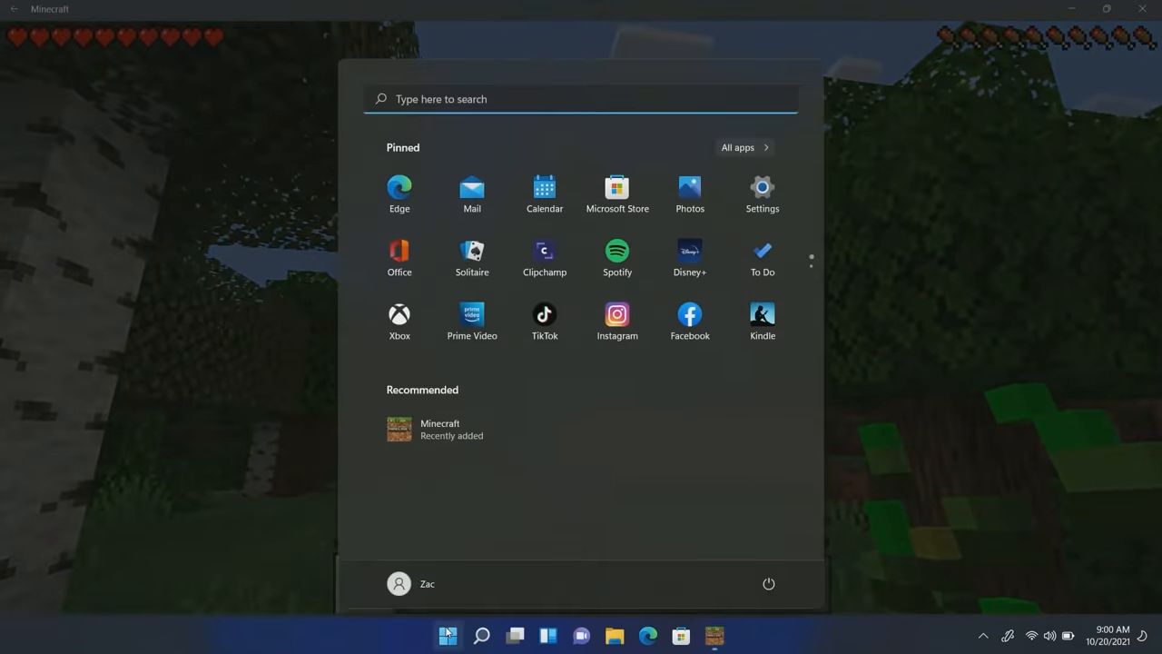